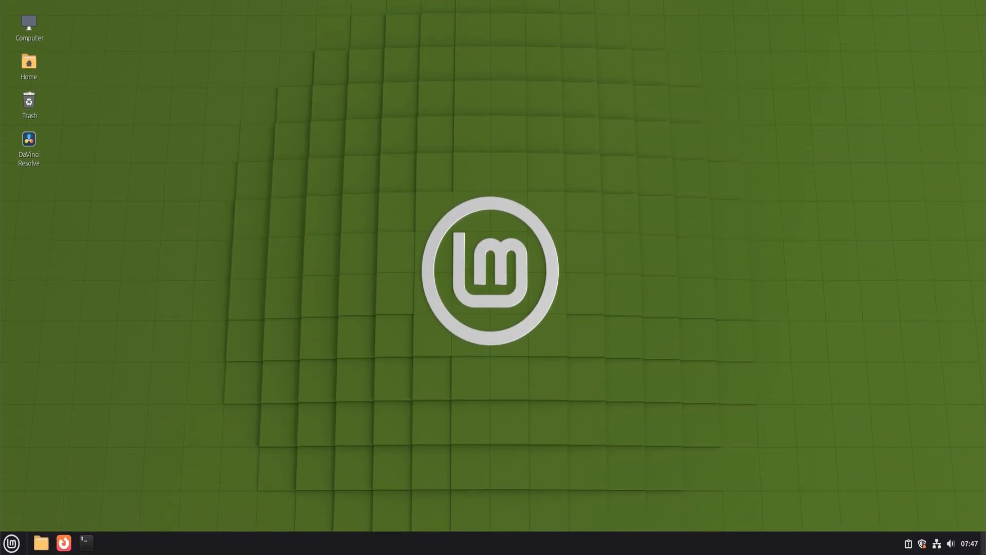
mouse_move(812, 264)
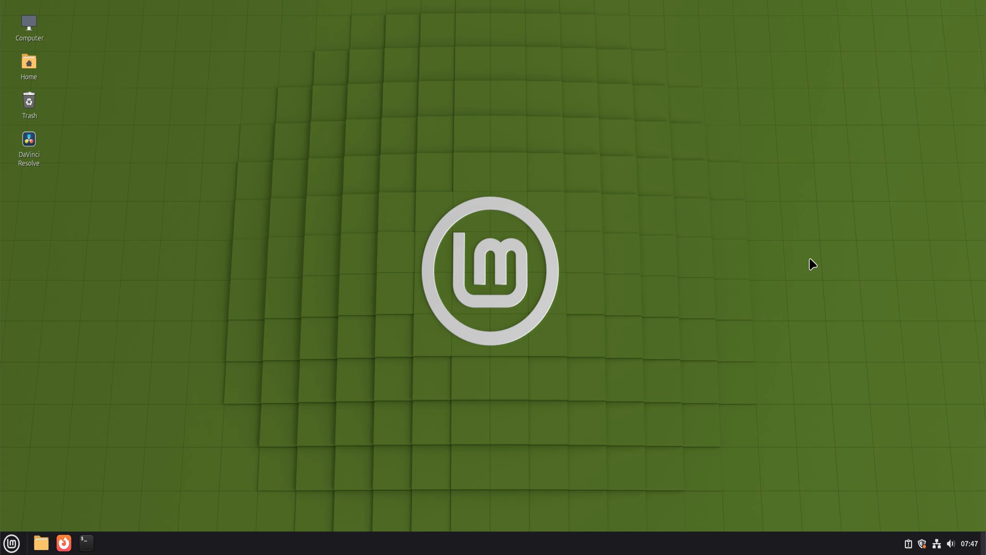
Launch Firefox from the taskbar, landing on the WineHQ homepage
left_click(62, 542)
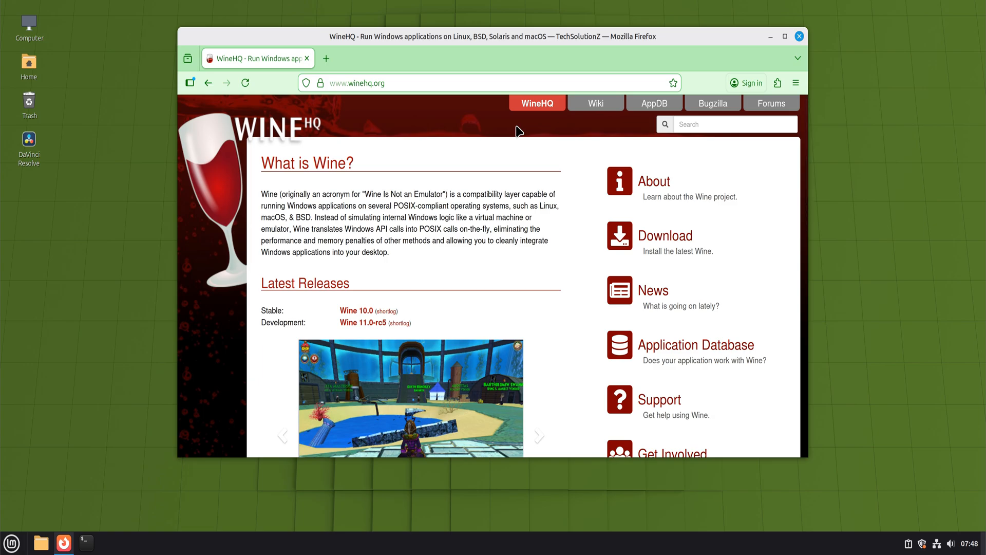
Confirm Wine 10.0 is the latest stable release, then open a terminal at the Desktop prompt
left_click(246, 83)
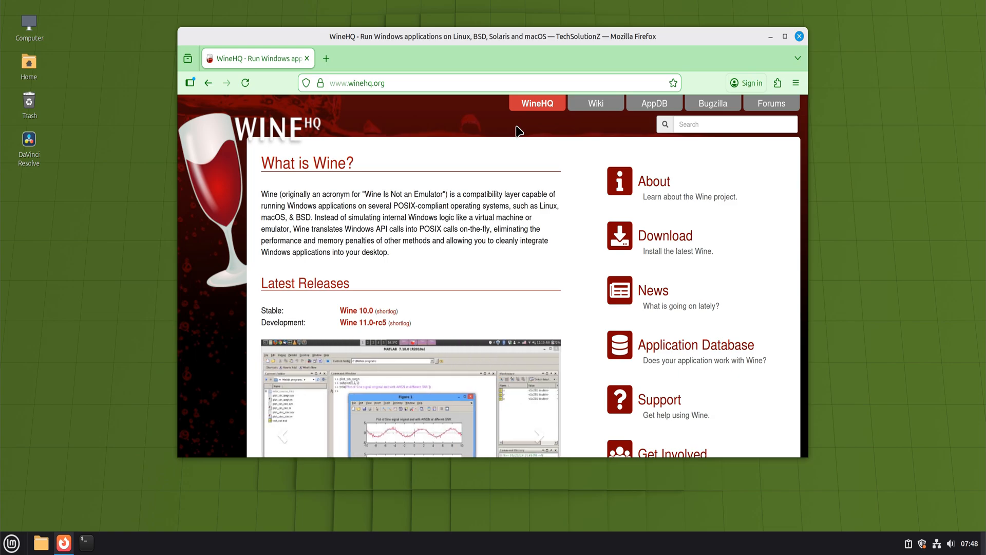
left_click(85, 542)
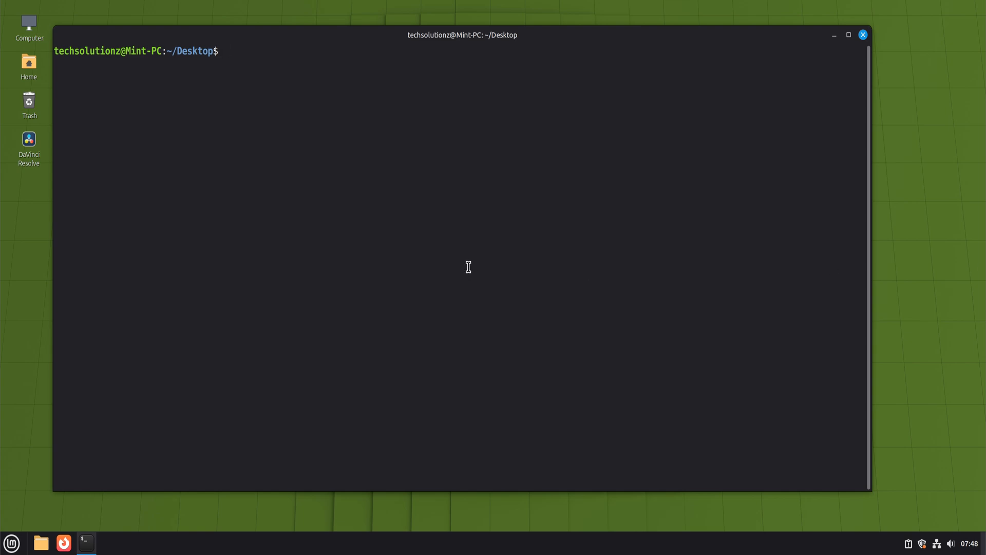
Run sudo apt update and cat /etc/os-release, showing Linux Mint 22.3 on Ubuntu noble
type("sudo apt update")
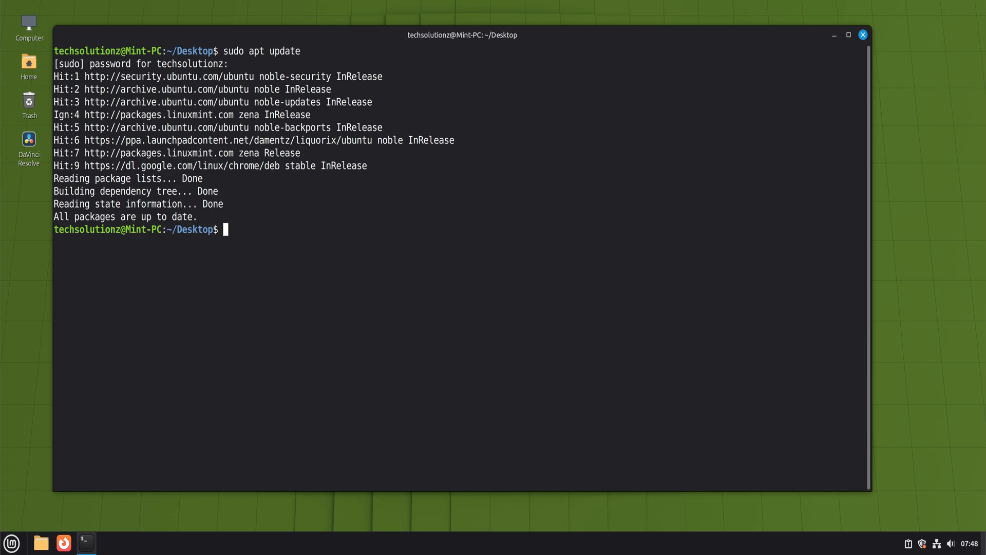
mouse_move(564, 208)
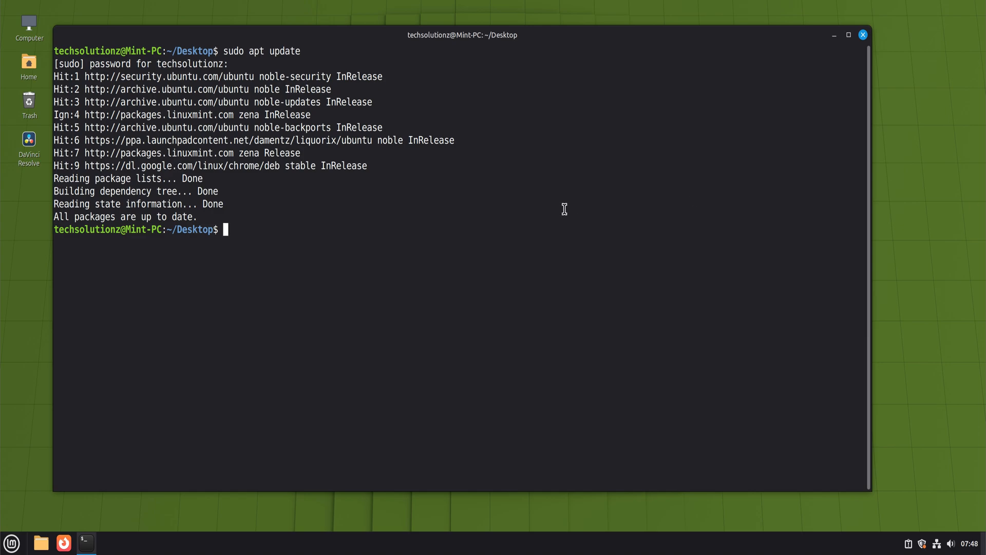
mouse_move(425, 270)
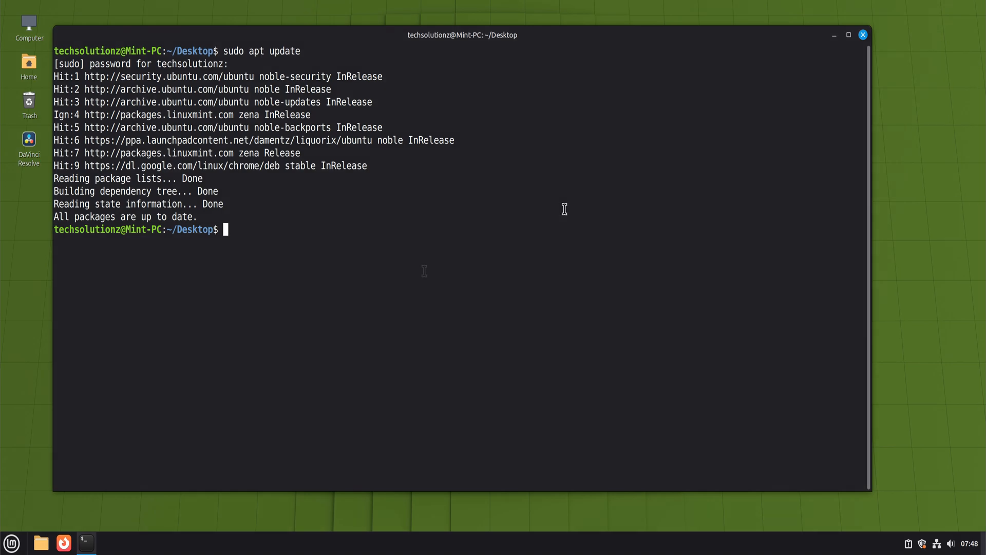
type("cat /etc/os-release")
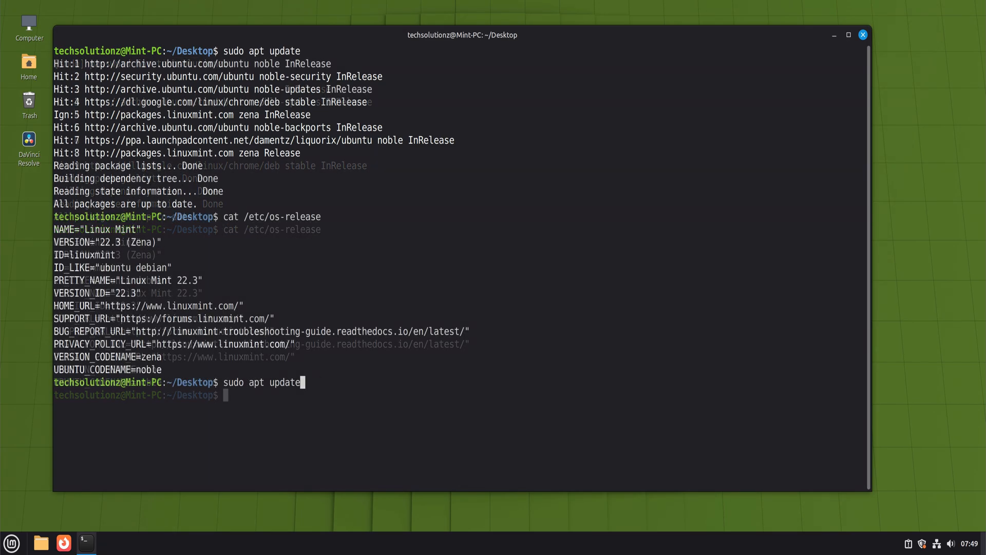
Add the i386 architecture with dpkg and fetch winehq.key into /etc/apt/keyrings via gpg --dearmor
type("sudo dkpg --add-architecture i386")
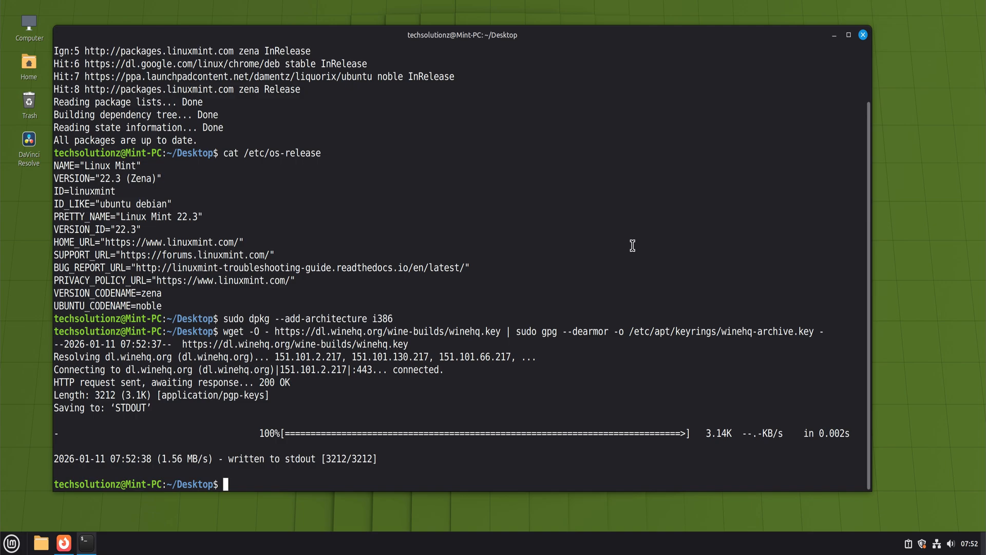
mouse_move(71, 534)
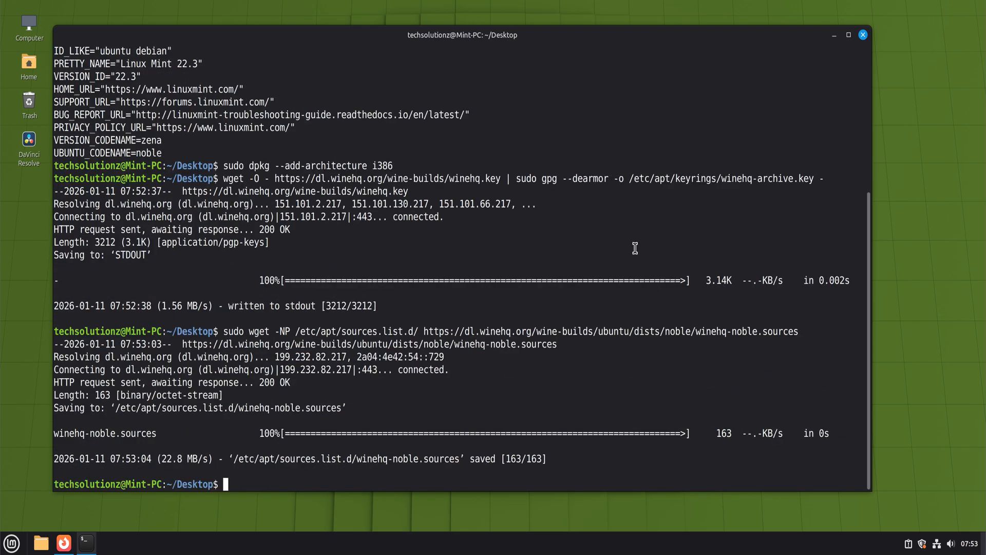
Download winehq-noble.sources into /etc/apt/sources.list.d/, rerun sudo apt update and clear the screen
type("sudo apt u")
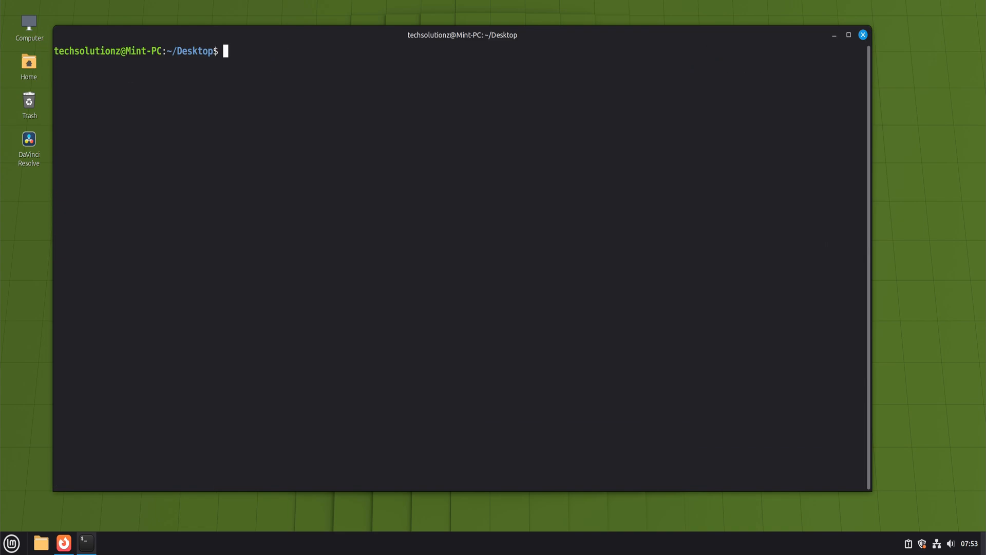
Run sudo apt install --install-recommends winehq-stable and answer Y to install 61 new packages
type("sudo apt install")
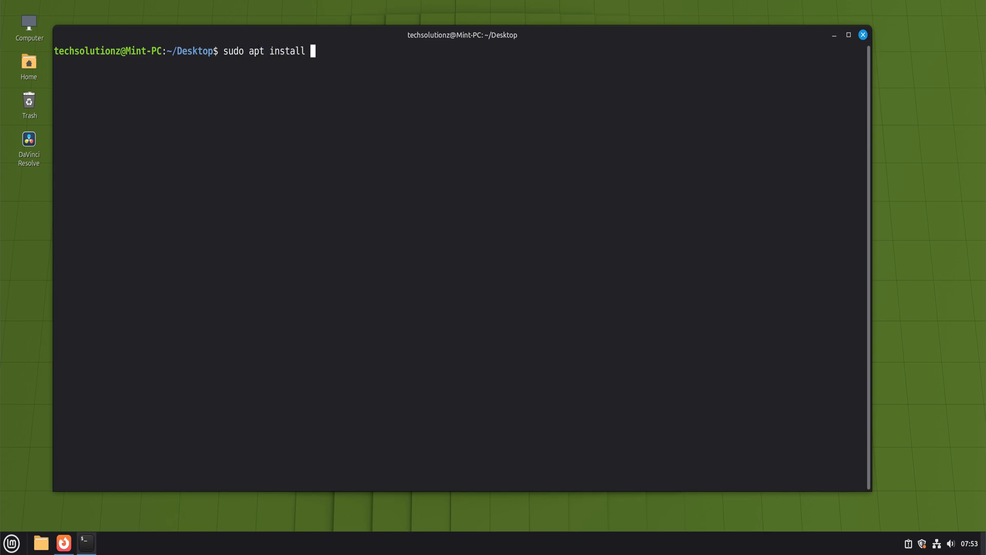
type("--install")
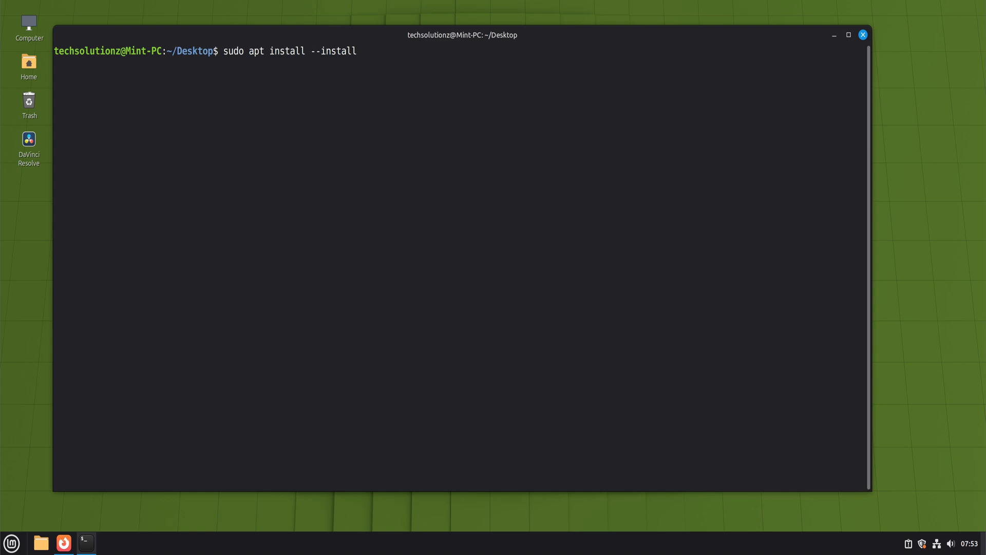
type("-recommends winehq-stable")
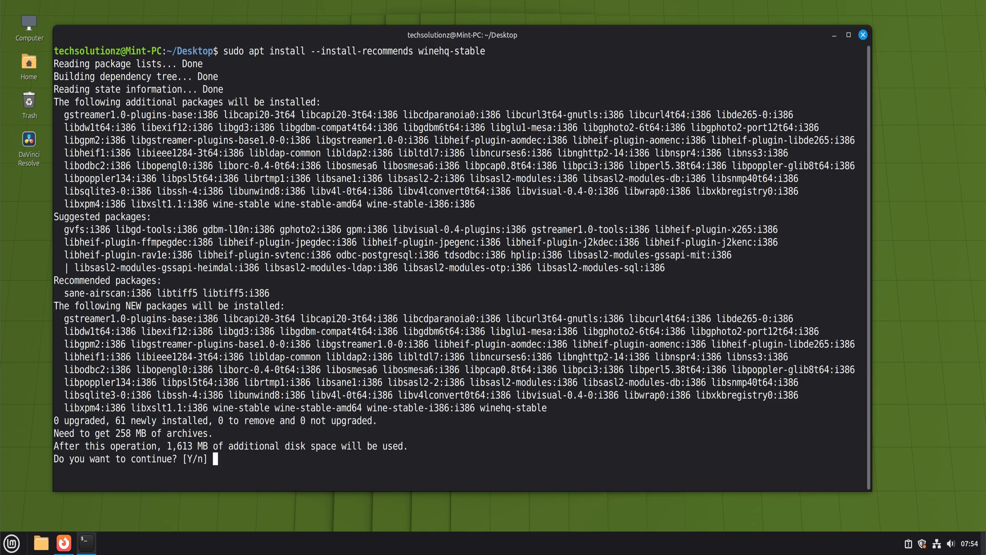
type("Y")
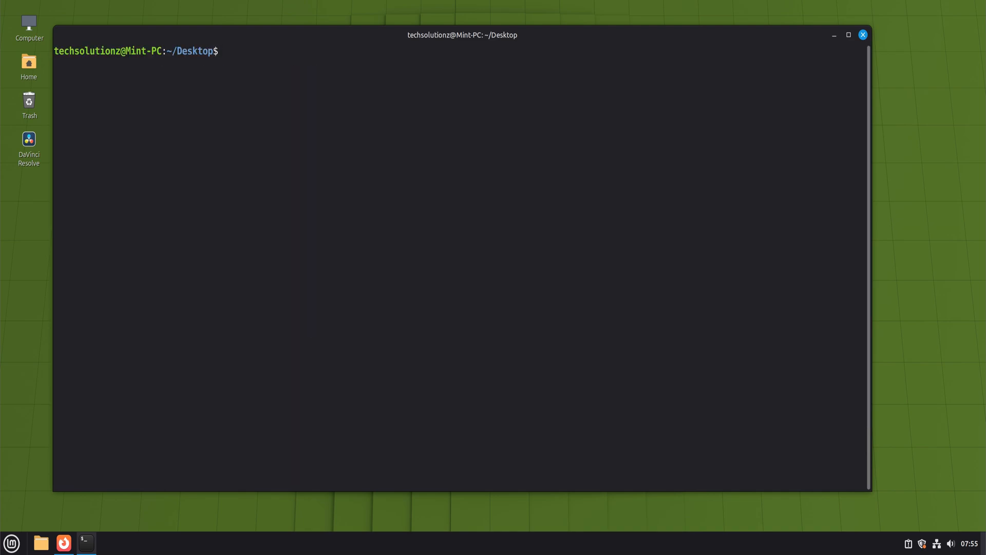
Run winecfg to create the .wine directory and approve the Wine Mono Installer
type("winecfg")
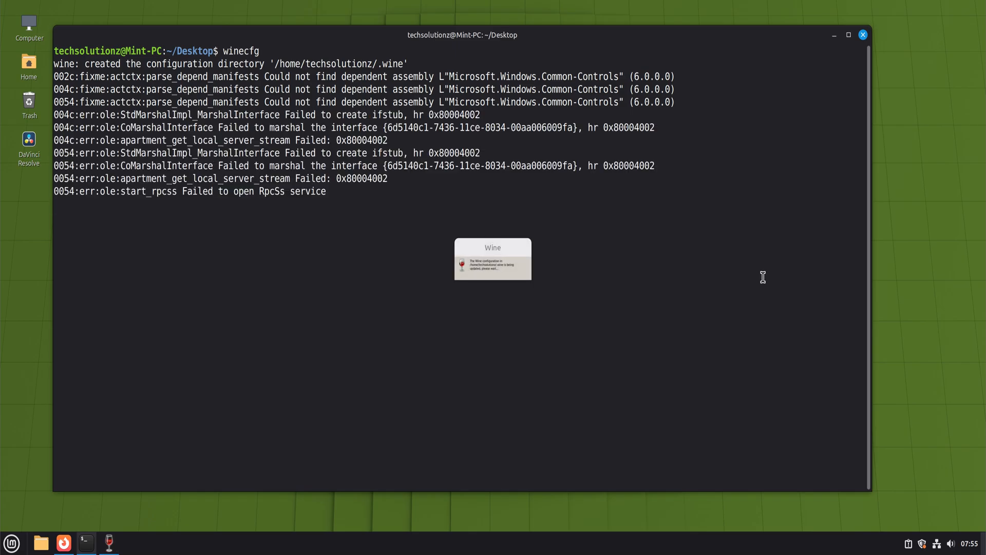
mouse_move(767, 270)
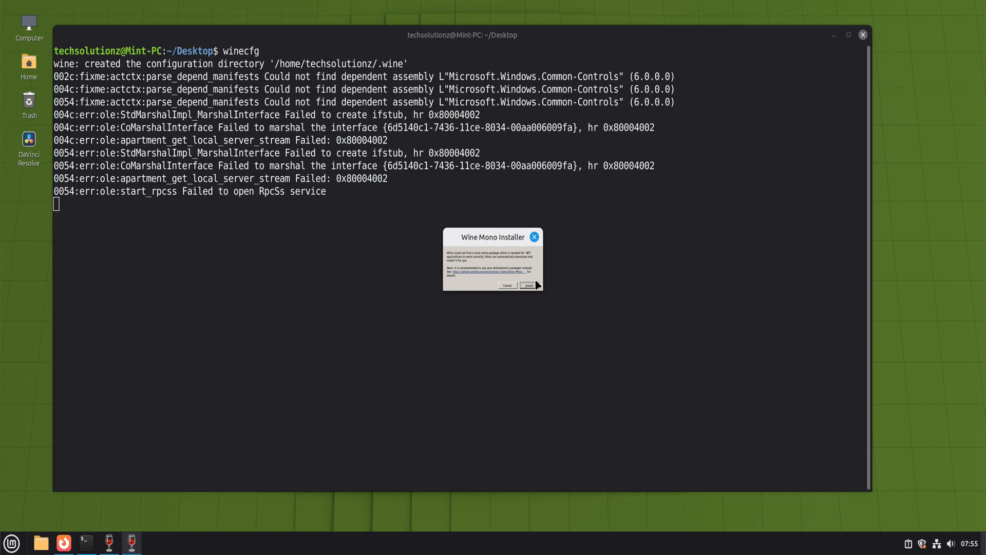
left_click(528, 286)
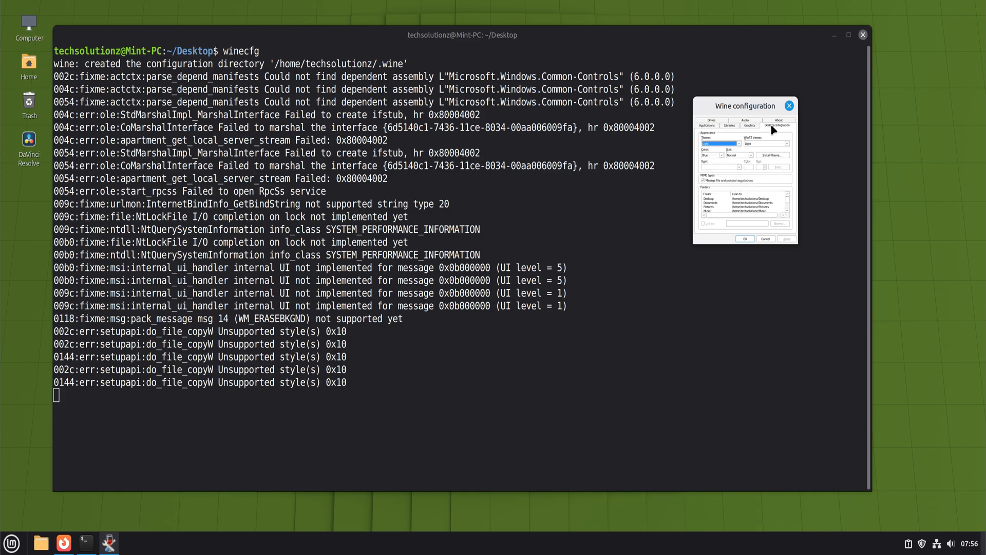
Review the Libraries, Drives and Desktop Integration pages, returning to Applications
left_click(730, 125)
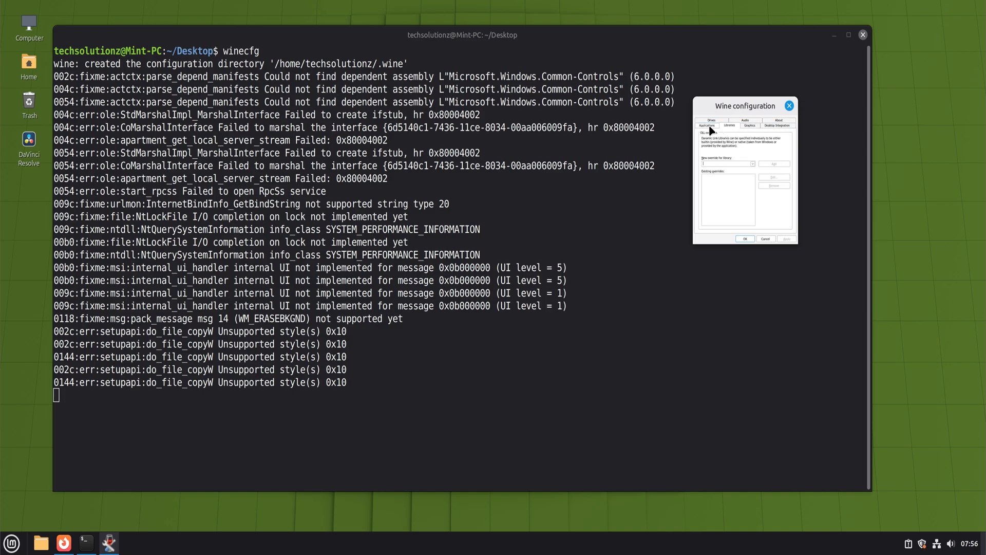
left_click(711, 124)
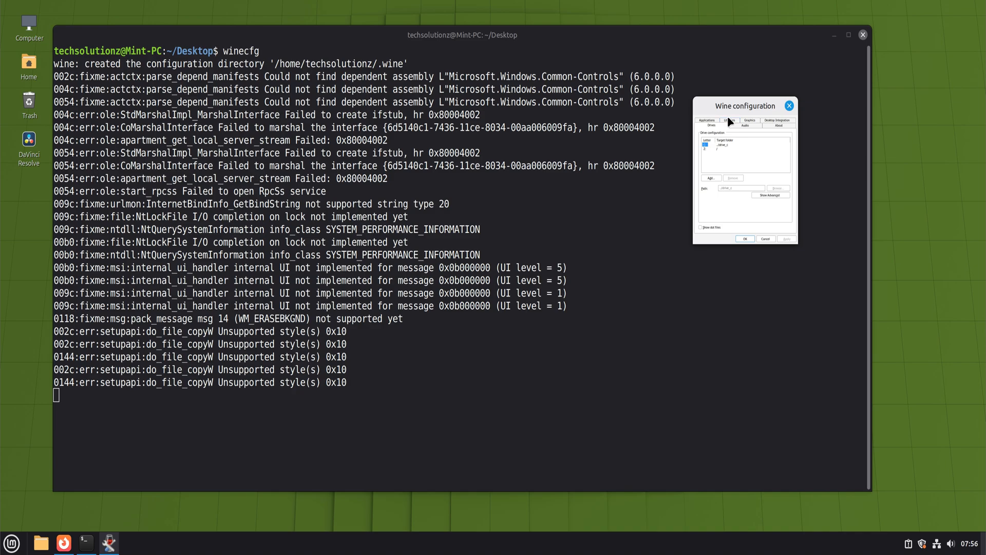
left_click(778, 121)
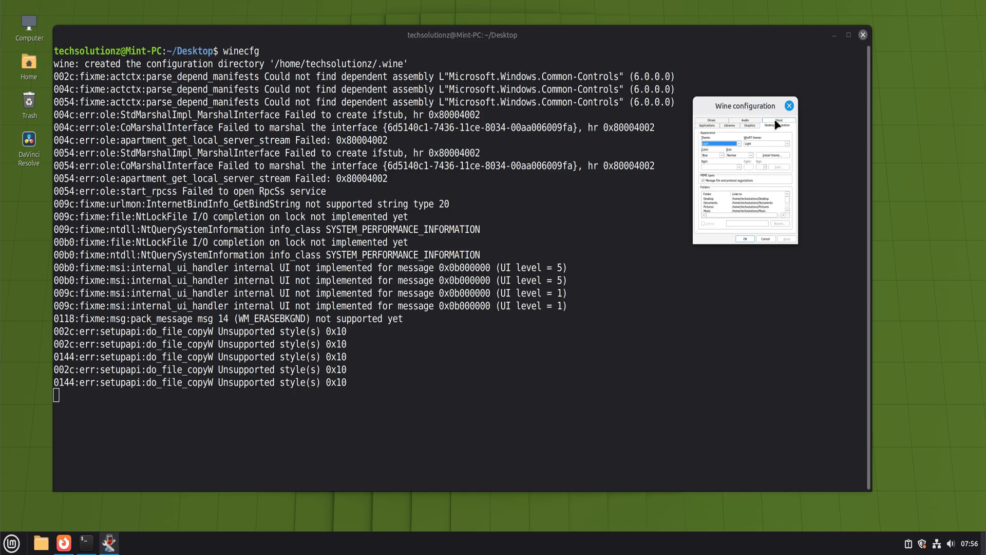
left_click(707, 125)
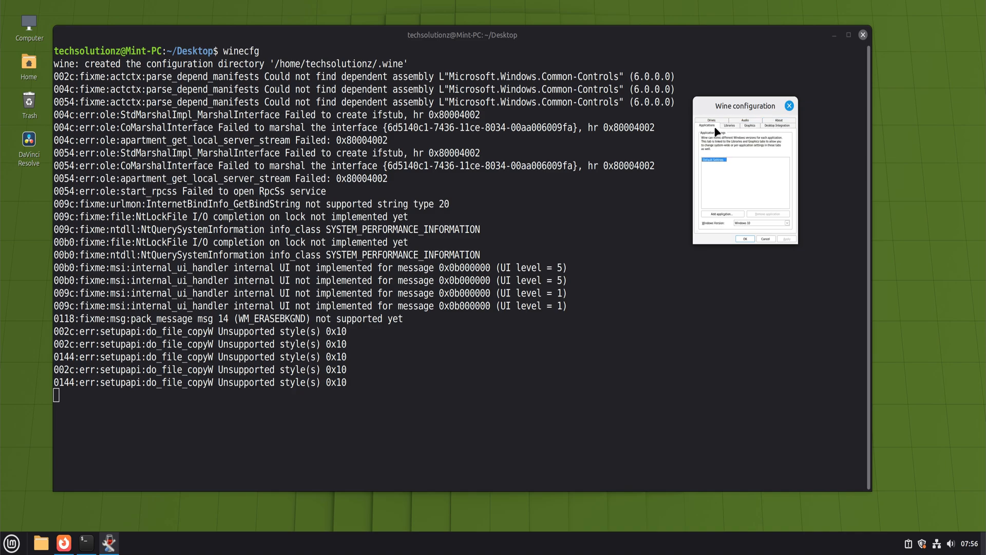
Set the emulated Windows version to Windows 10 and save the configuration with OK
left_click(759, 223)
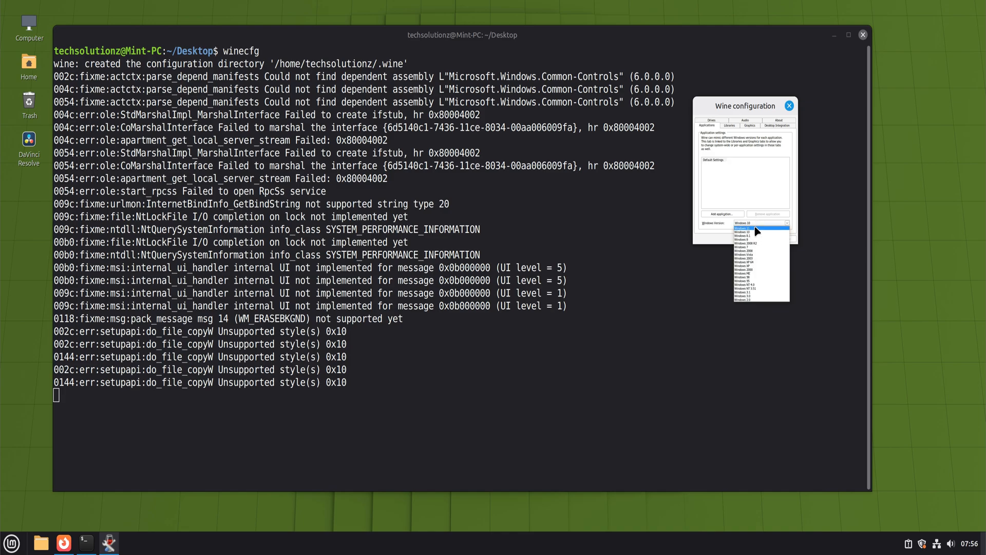
left_click(744, 227)
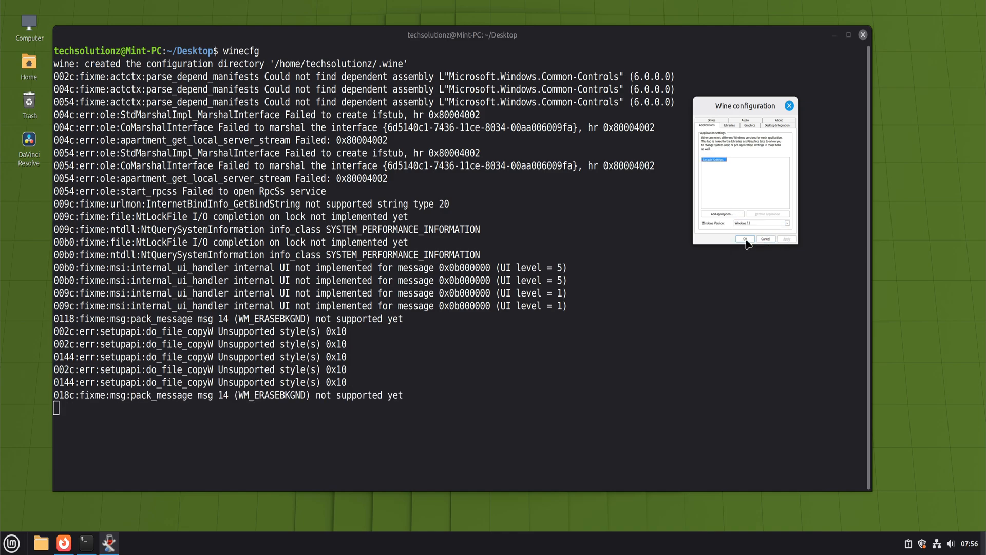
left_click(744, 239)
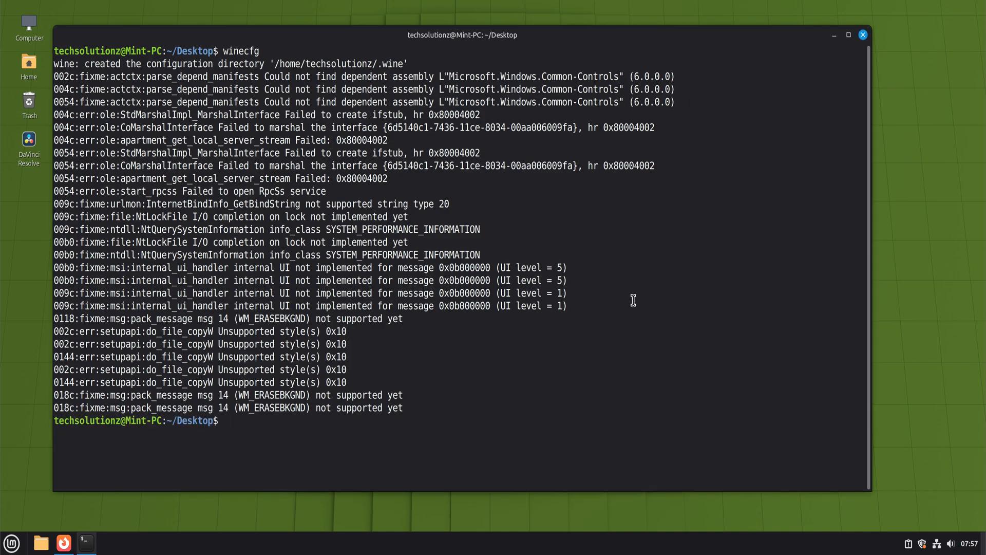
Clear the terminal and run wine --version, reporting wine-10.0
type("clear")
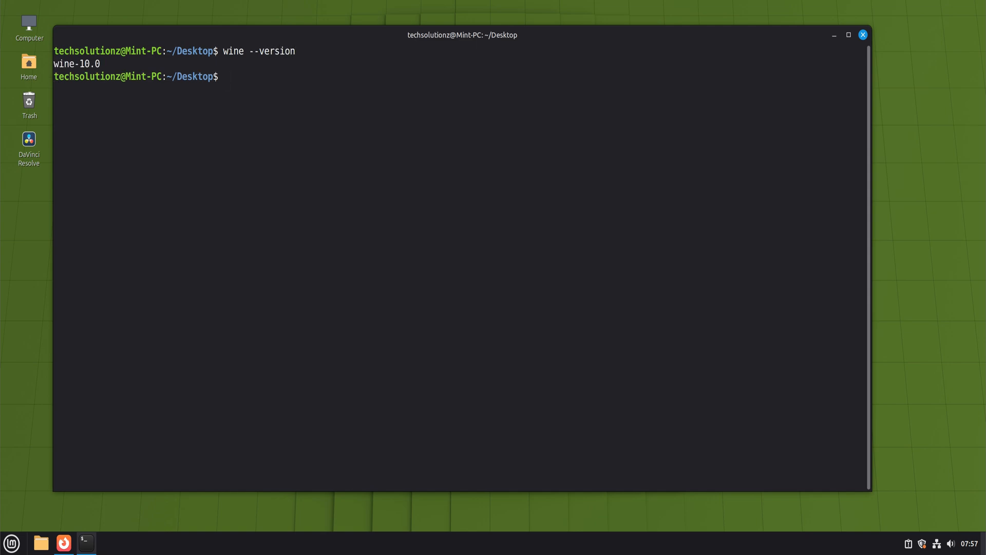
type("wine clock")
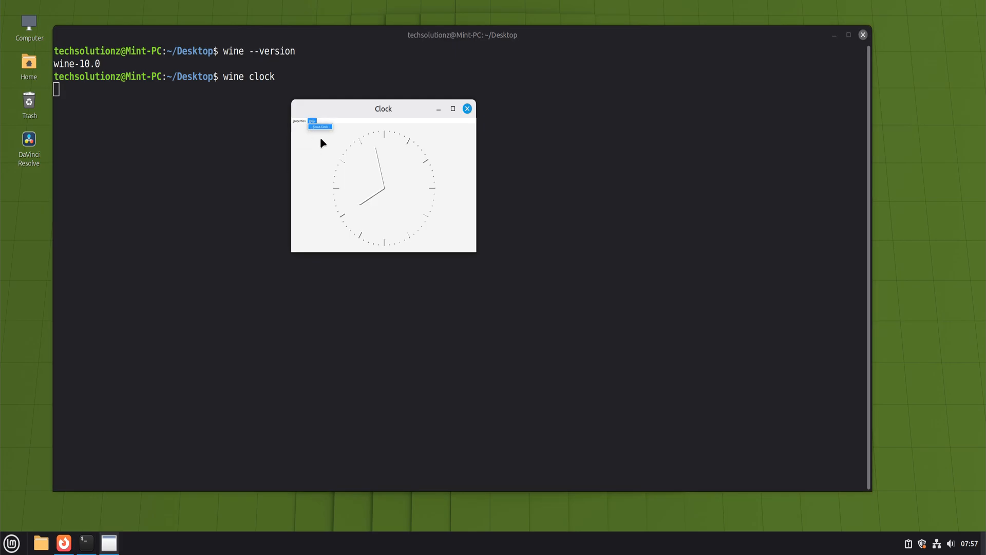
View Wine Clock's About dialog confirming Wine 10.0, dismiss it and close the clock
left_click(321, 128)
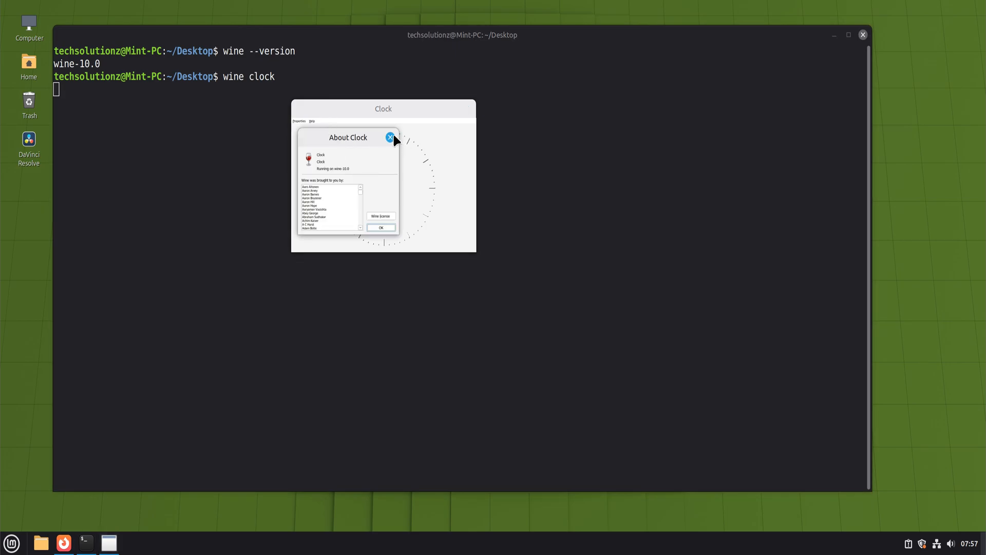
left_click(390, 137)
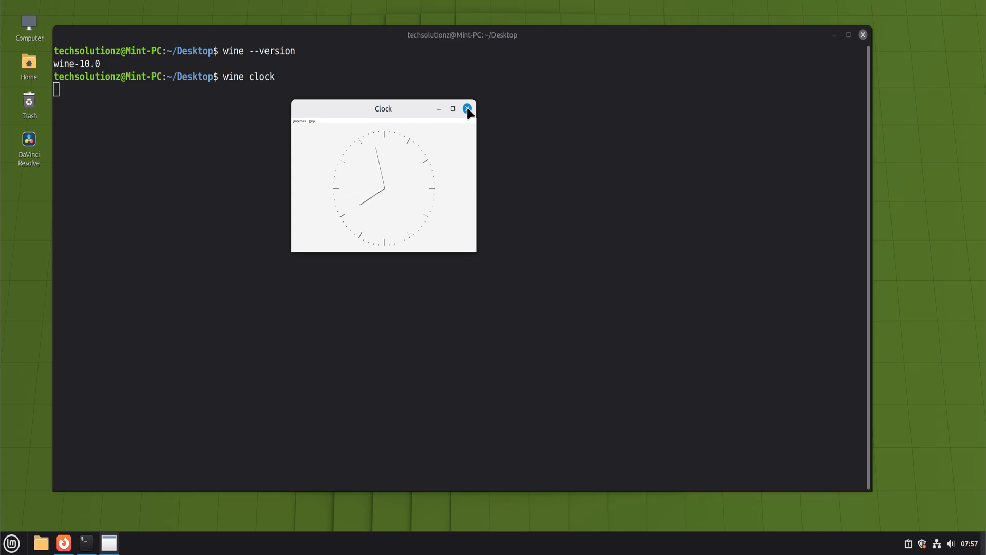
left_click(468, 108)
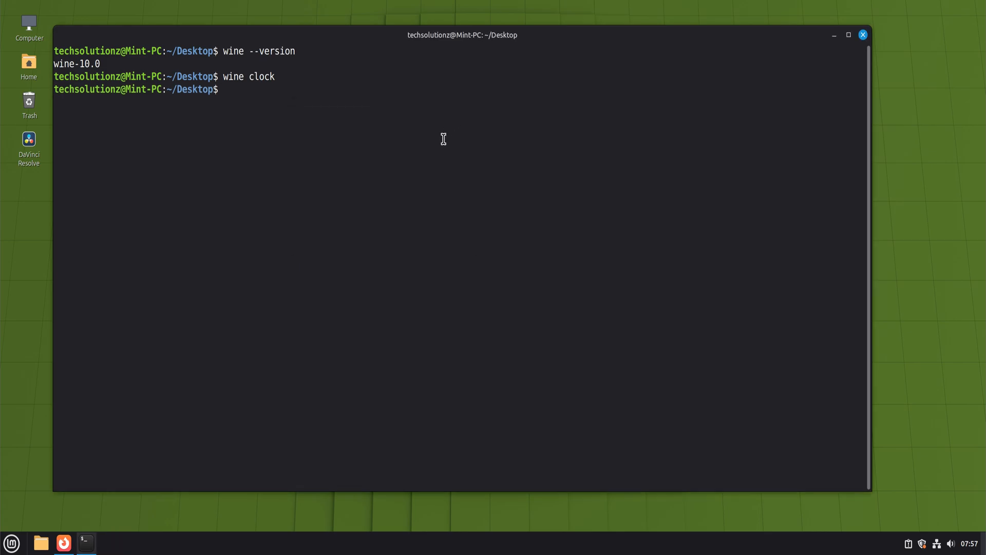